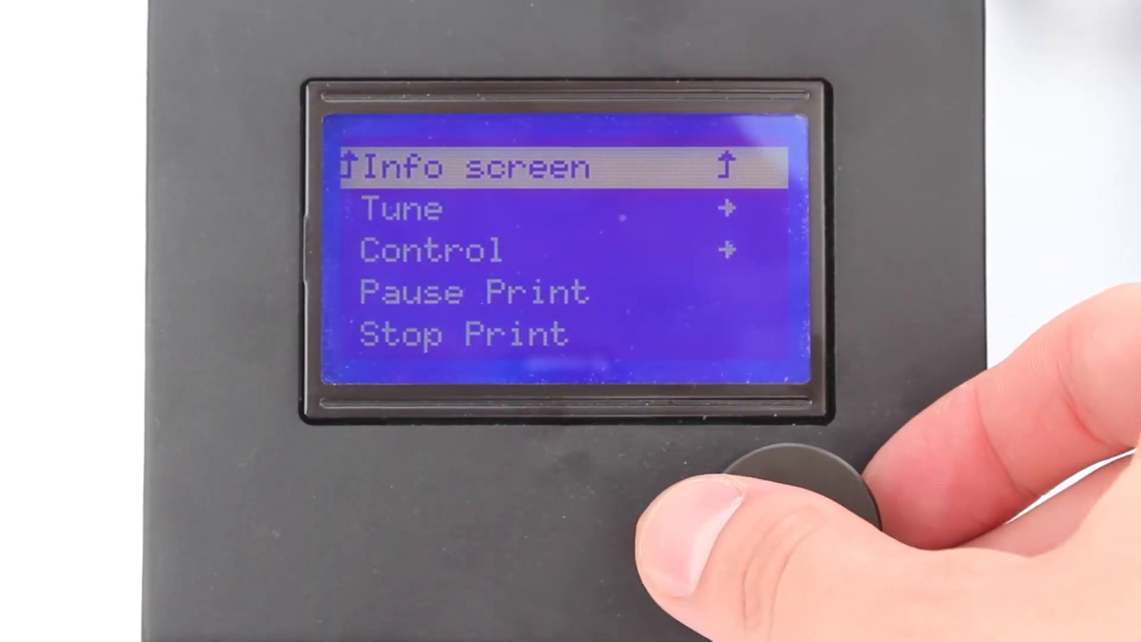
# - Lower the layer preview from layer 595 to 298, then further to 265
pyautogui.click(793, 480)
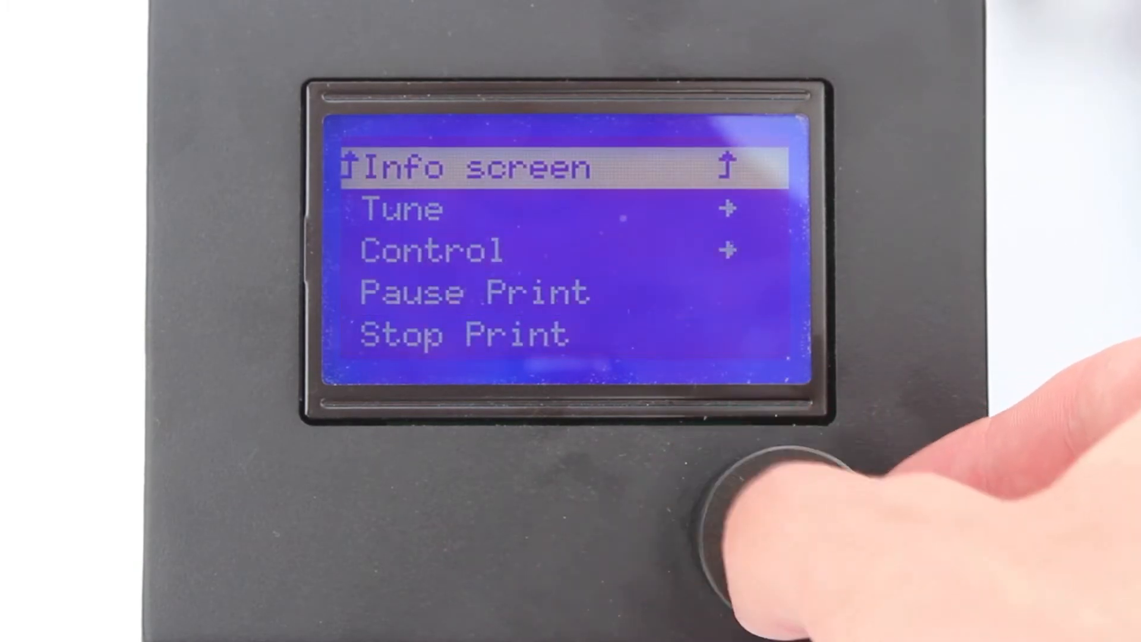
pyautogui.click(786, 525)
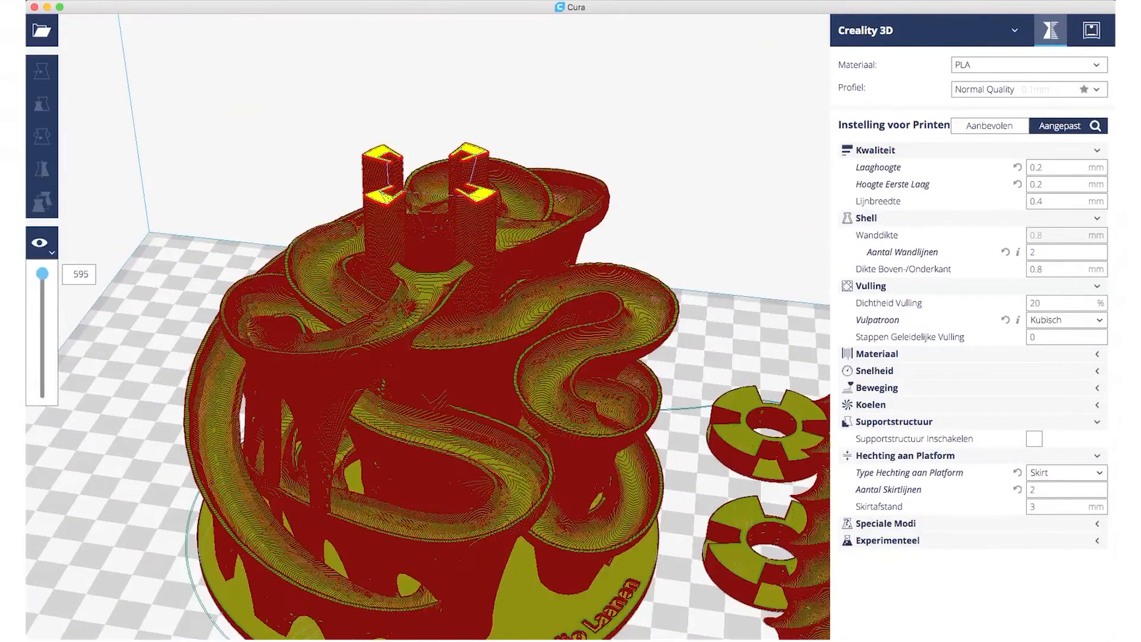
pyautogui.moveTo(42, 274); pyautogui.dragTo(42, 332)
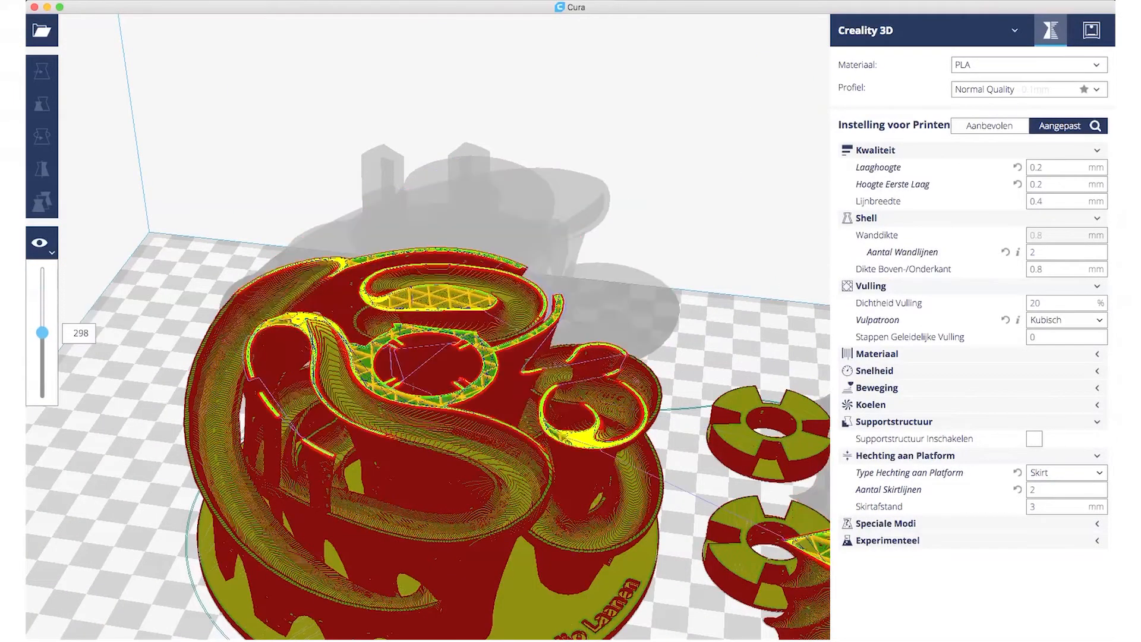
pyautogui.moveTo(41, 333); pyautogui.dragTo(41, 339)
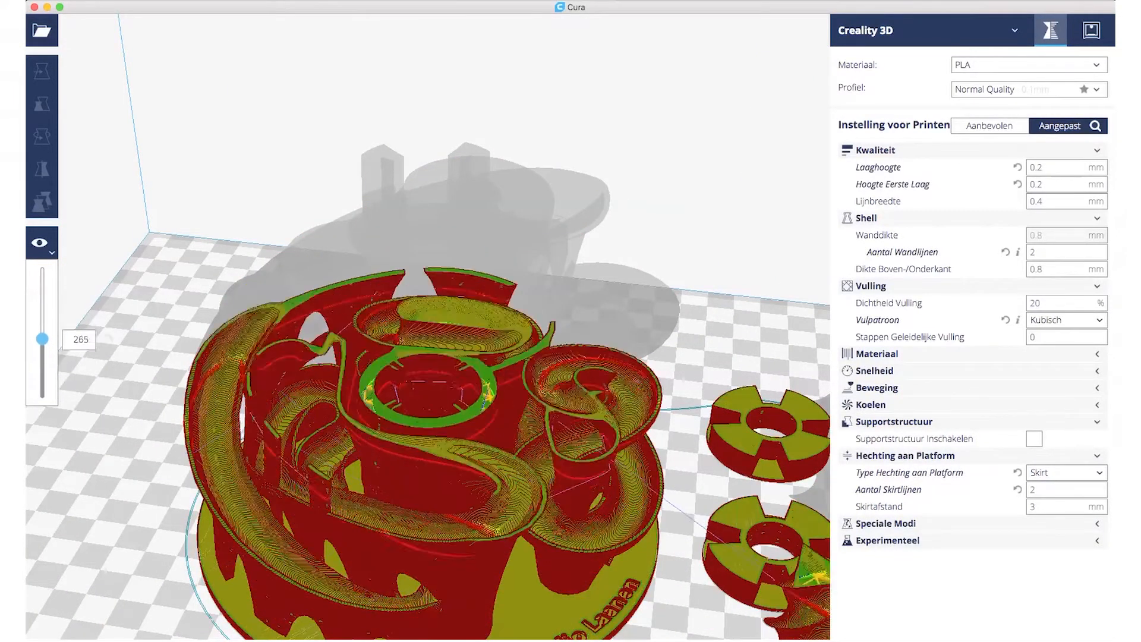